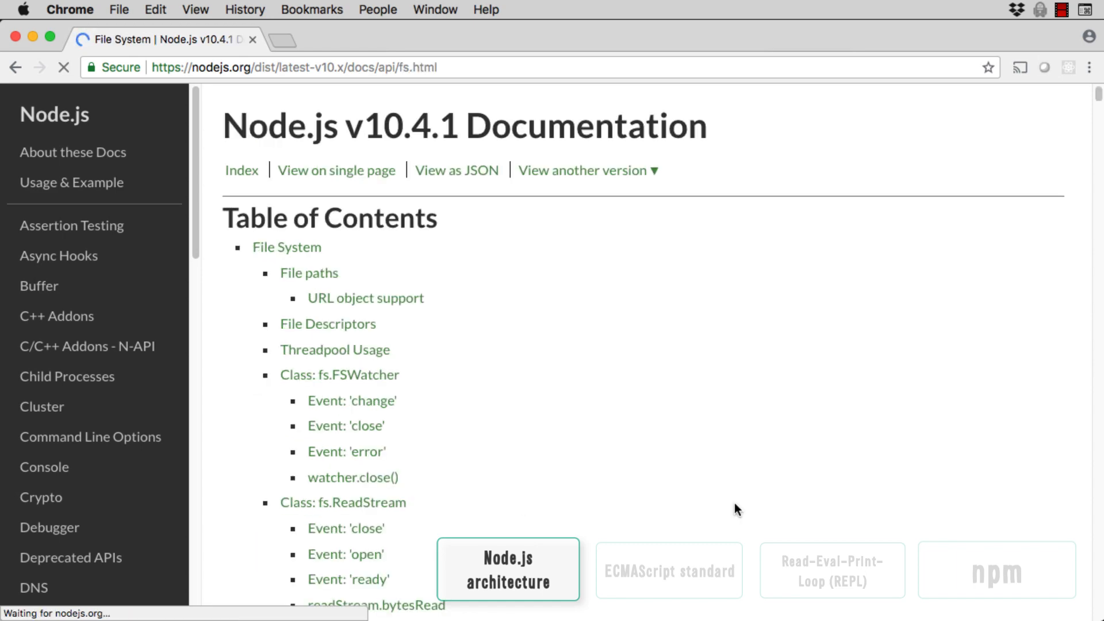
# Jump from the v10.4.1 fs table of contents to the File System overview section.
pyautogui.click(285, 247)
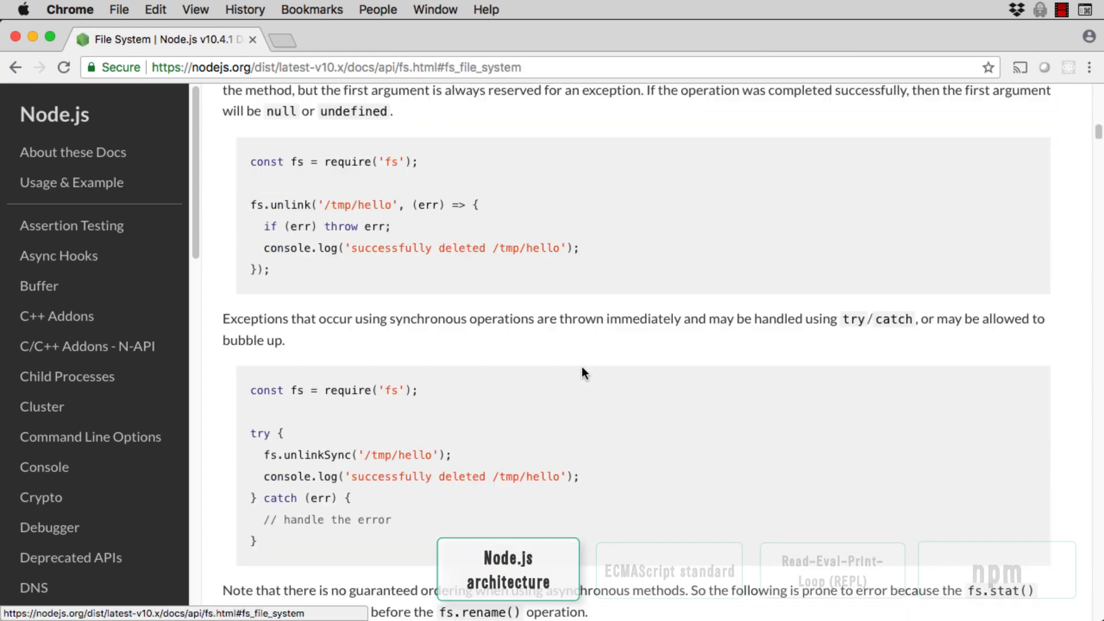
pyautogui.click(668, 571)
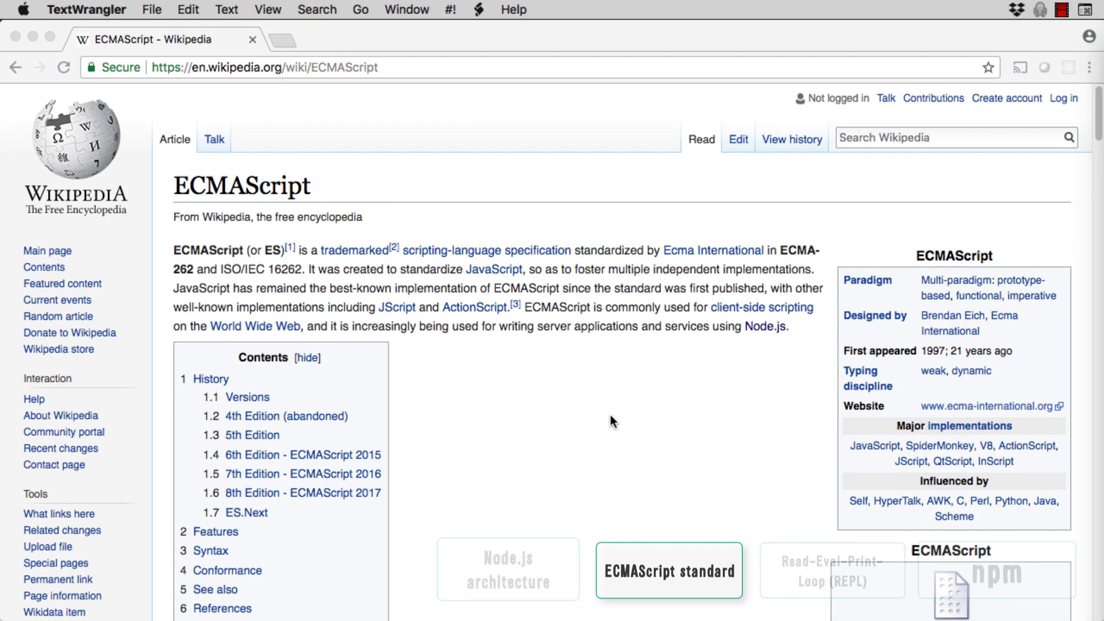
# Scroll the ECMAScript article past History to the ECMA-262 editions Versions table.
pyautogui.scroll(-3)
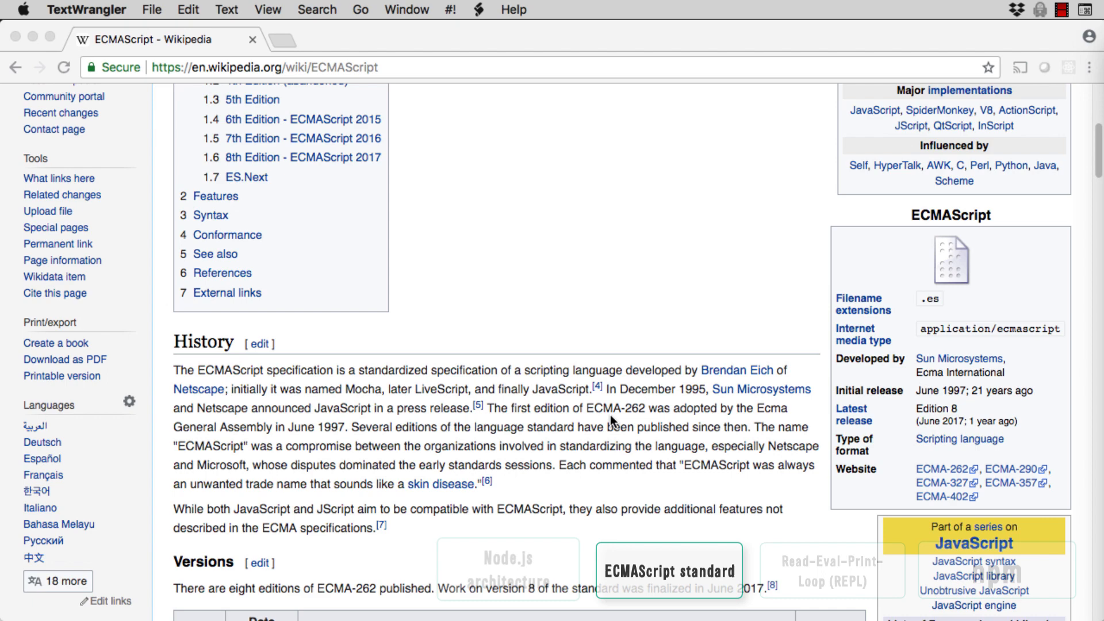
pyautogui.scroll(-3)
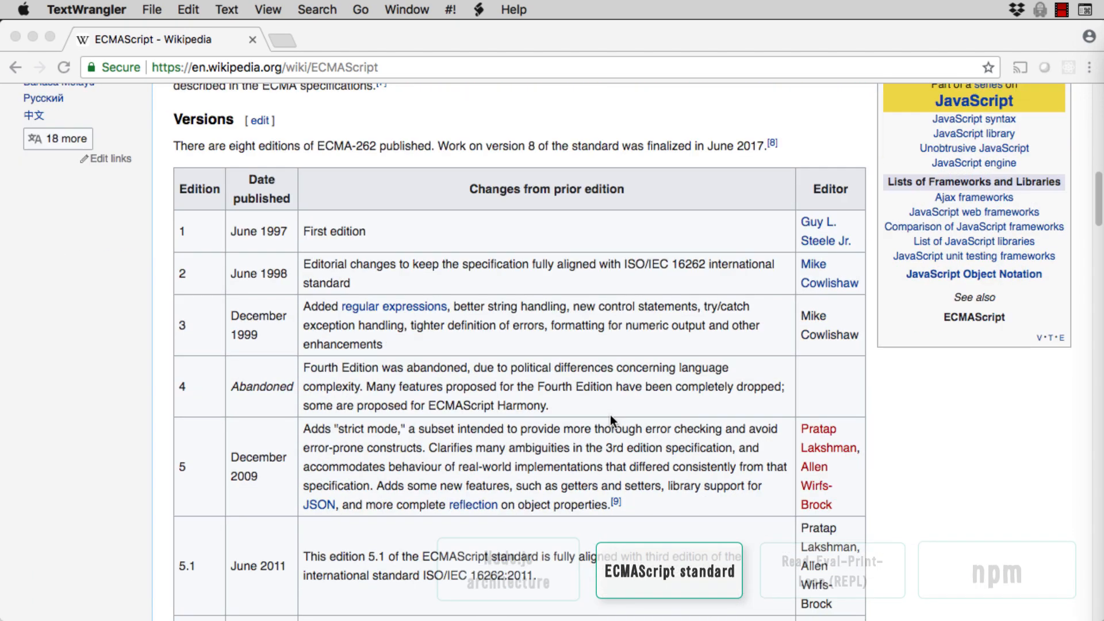